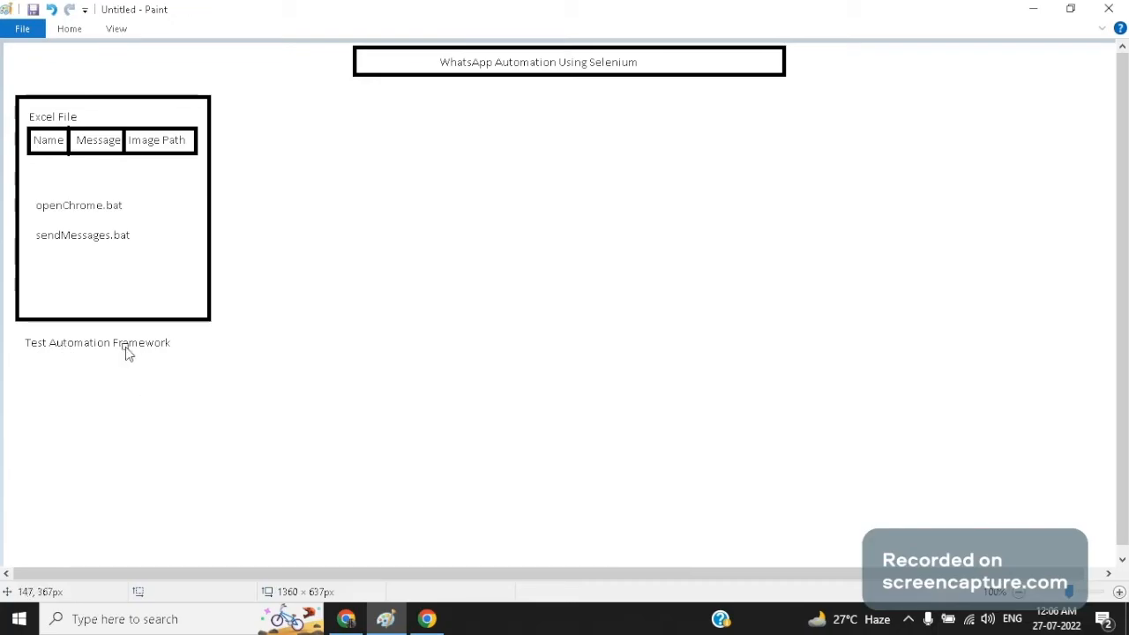
mouse_move(67, 133)
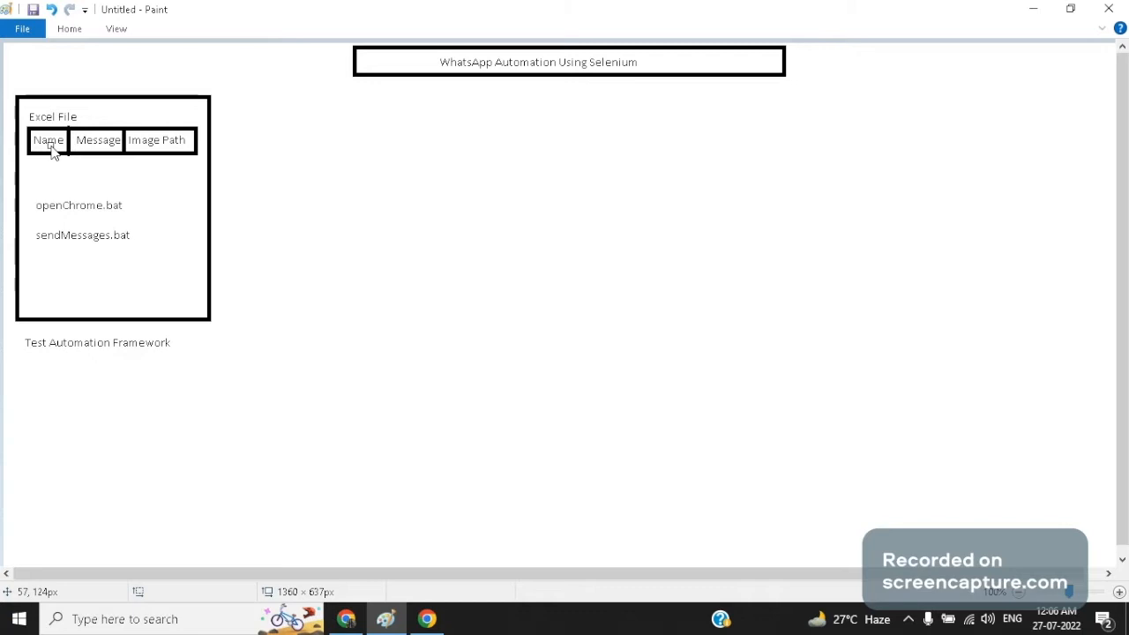
mouse_move(106, 234)
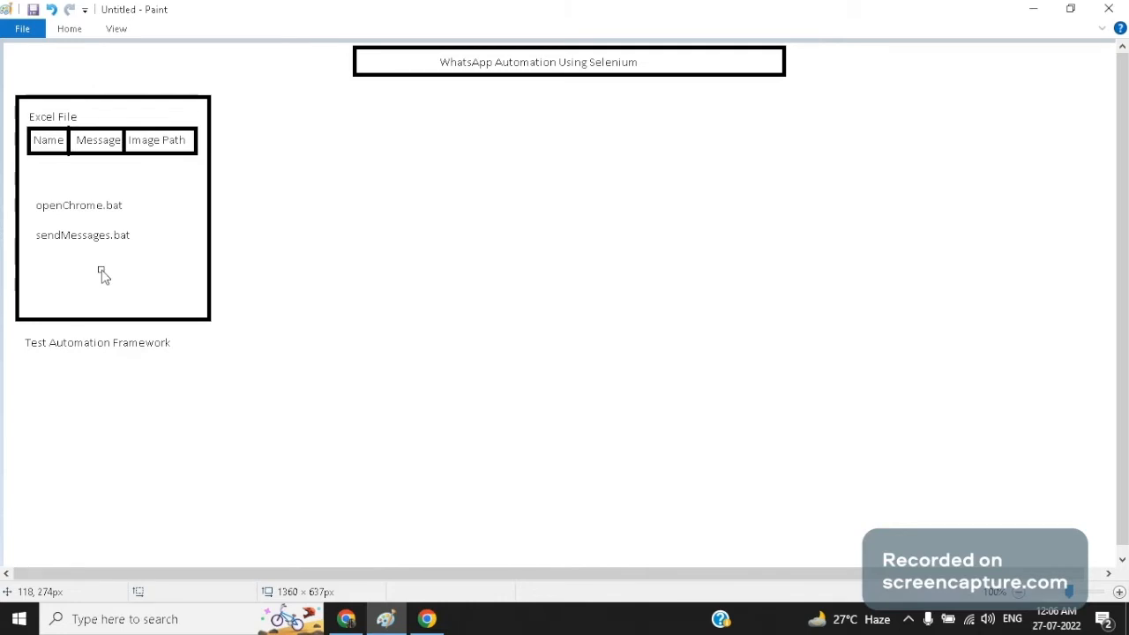
mouse_move(37, 207)
type("web.whatsapp.com")
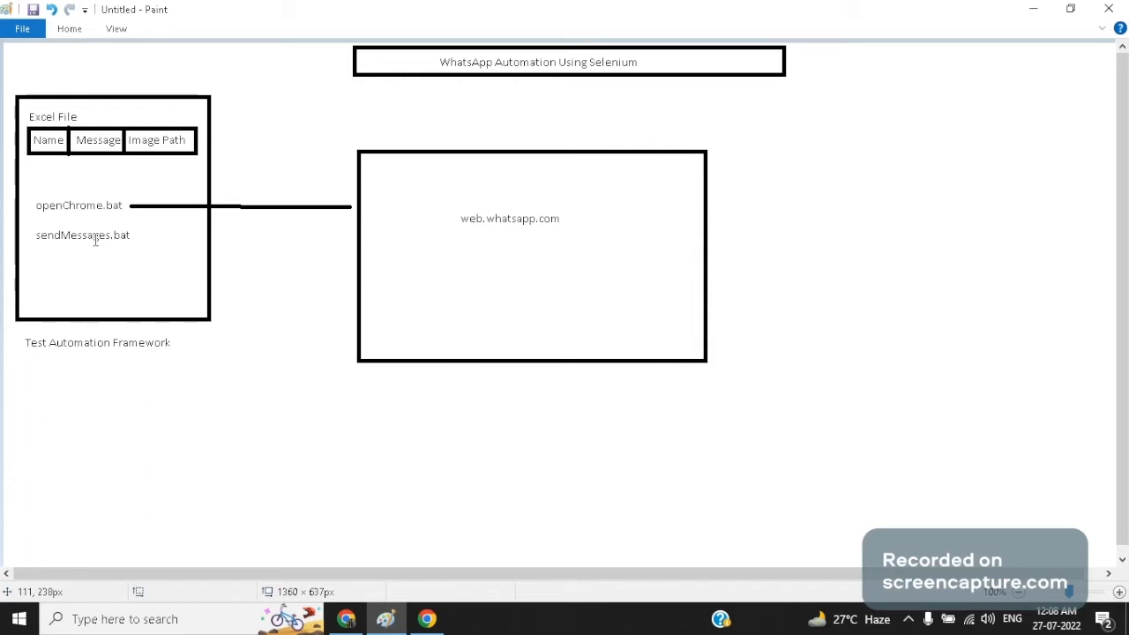
Draw a connecting line from openChrome.bat to the web.whatsapp.com box
left_click_drag(141, 236, 344, 235)
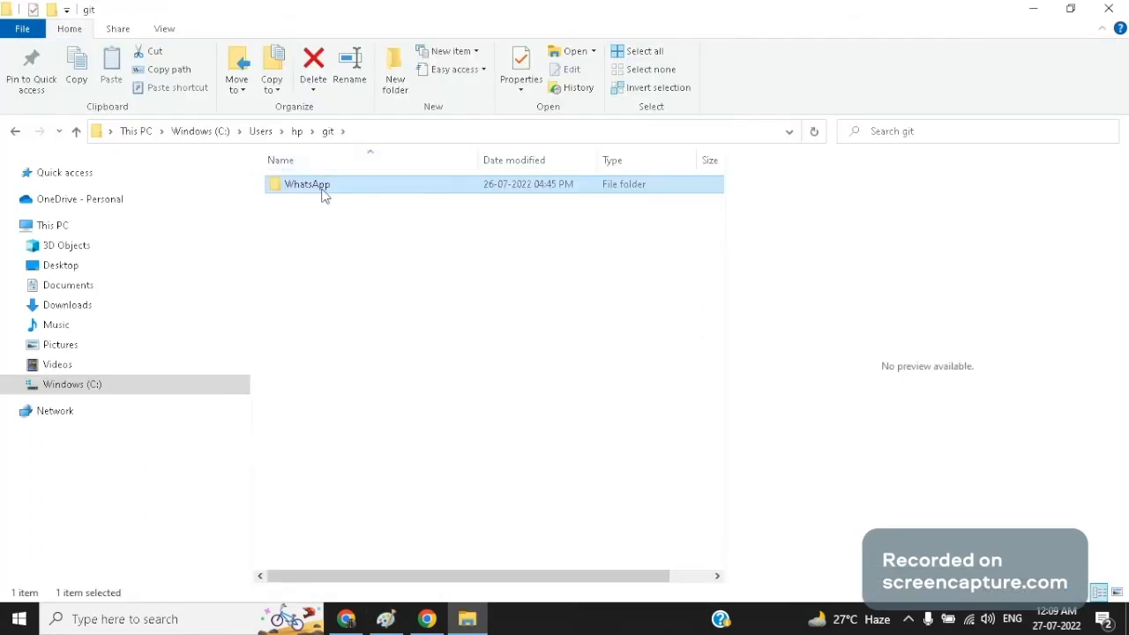
Navigate into the WhatsApp project's resources folder and launch WhatsApp_Messages.xlsx
double_click(307, 183)
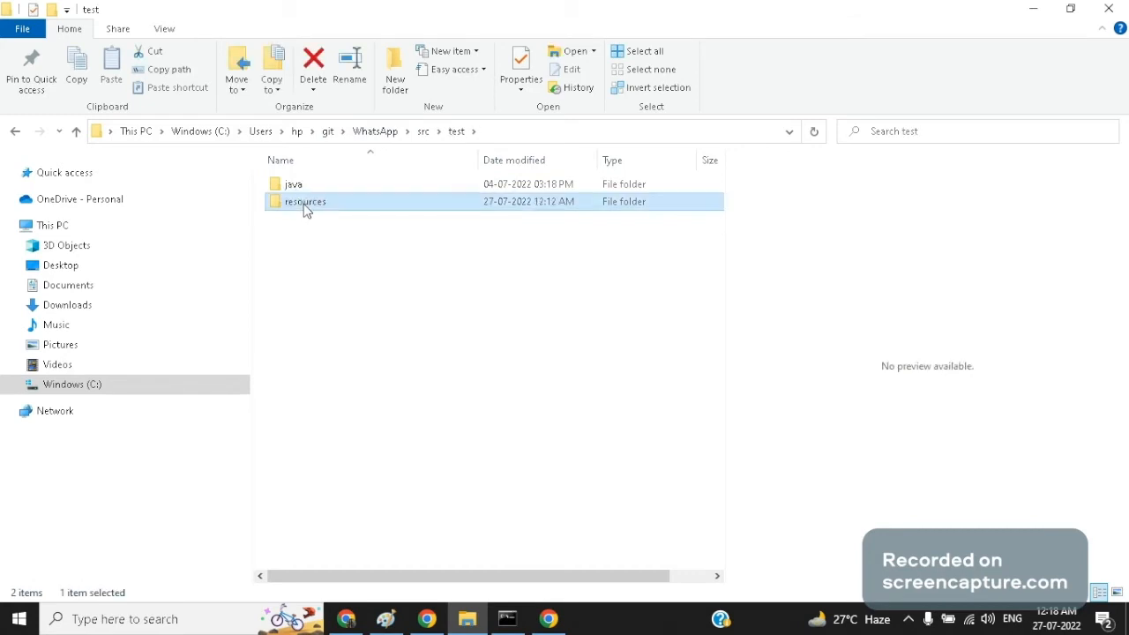
double_click(306, 201)
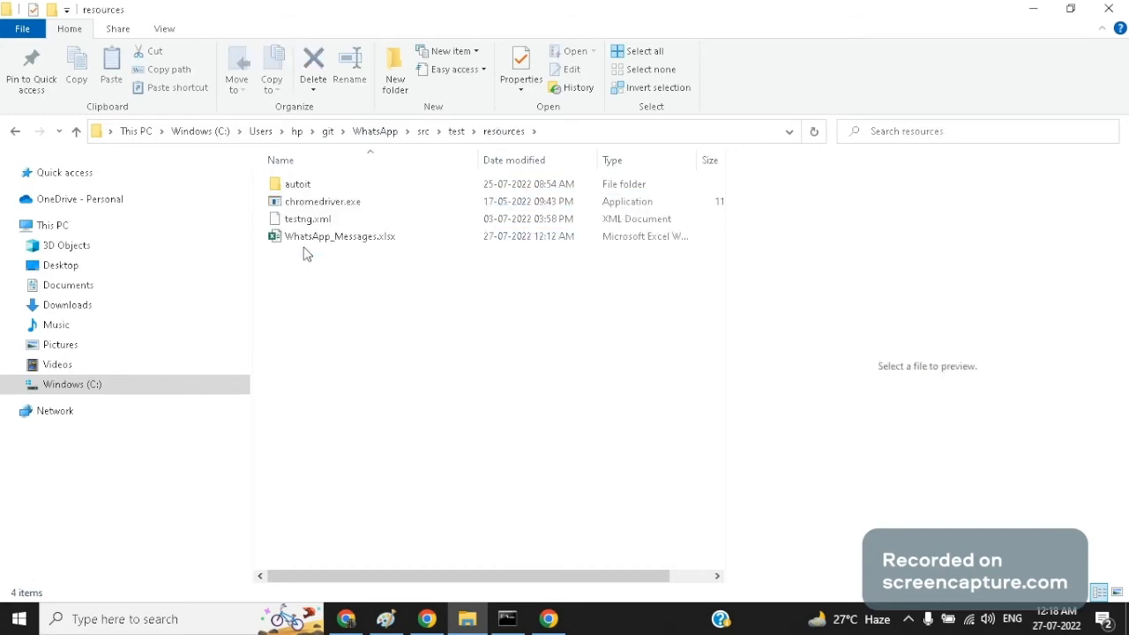
left_click(339, 236)
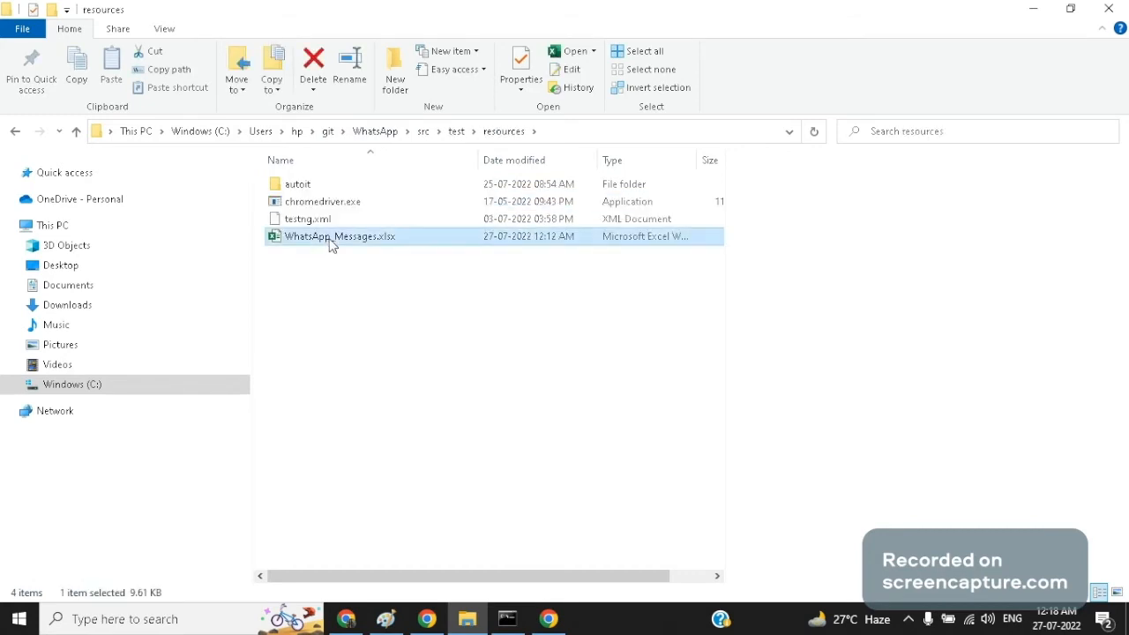
double_click(340, 235)
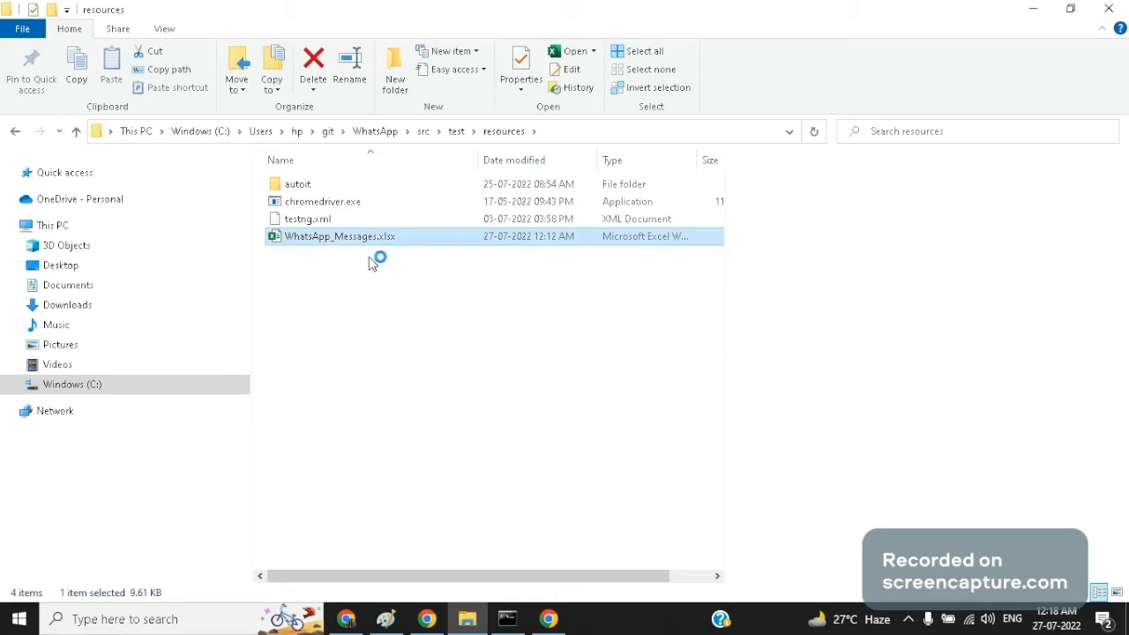
Review Tarun's row: Send Message value, message text and Attach Image flag
double_click(340, 237)
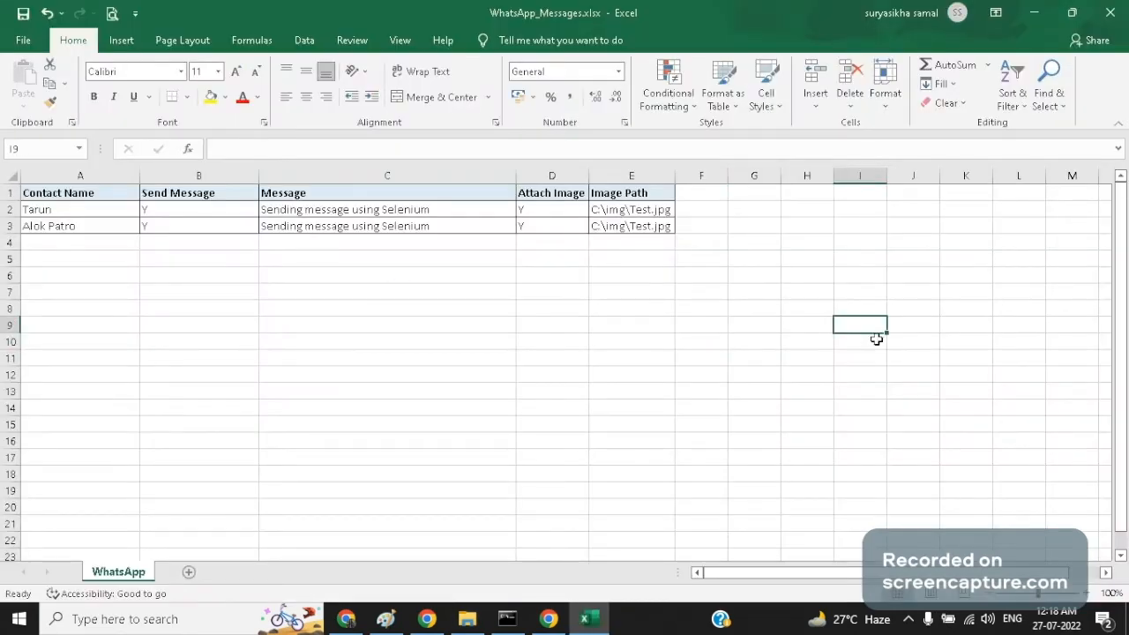
mouse_move(91, 286)
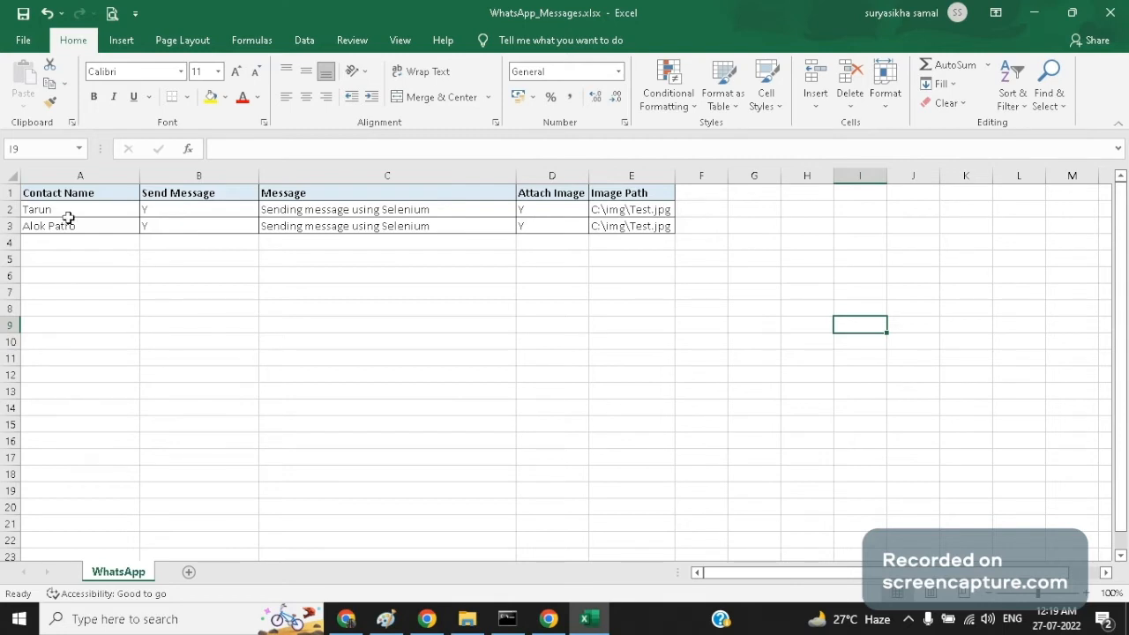
left_click(79, 225)
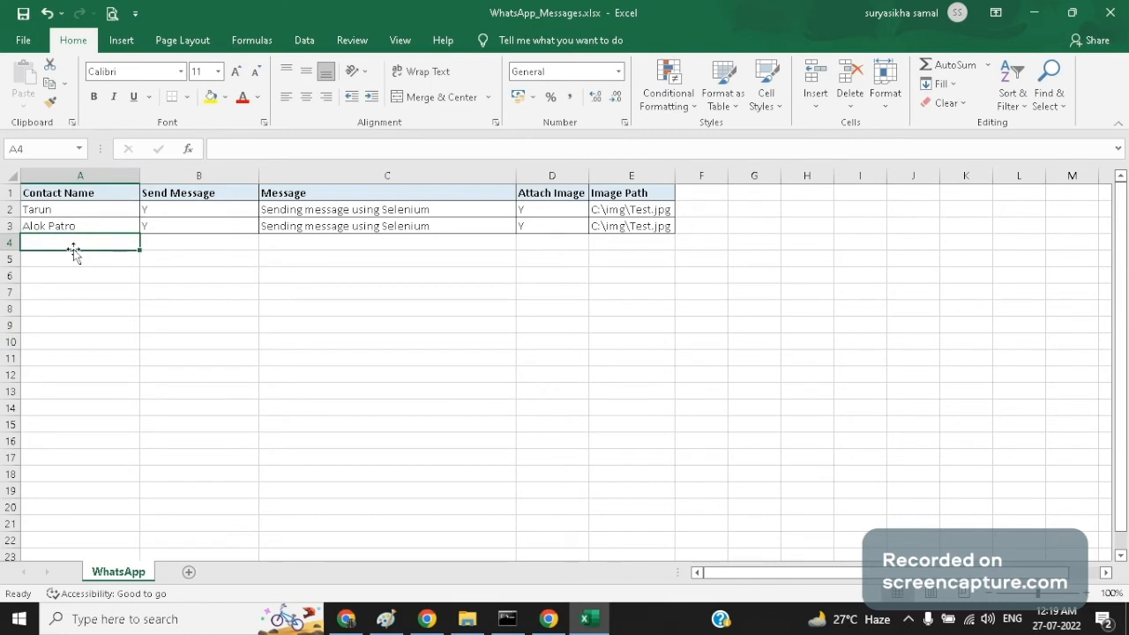
mouse_move(77, 207)
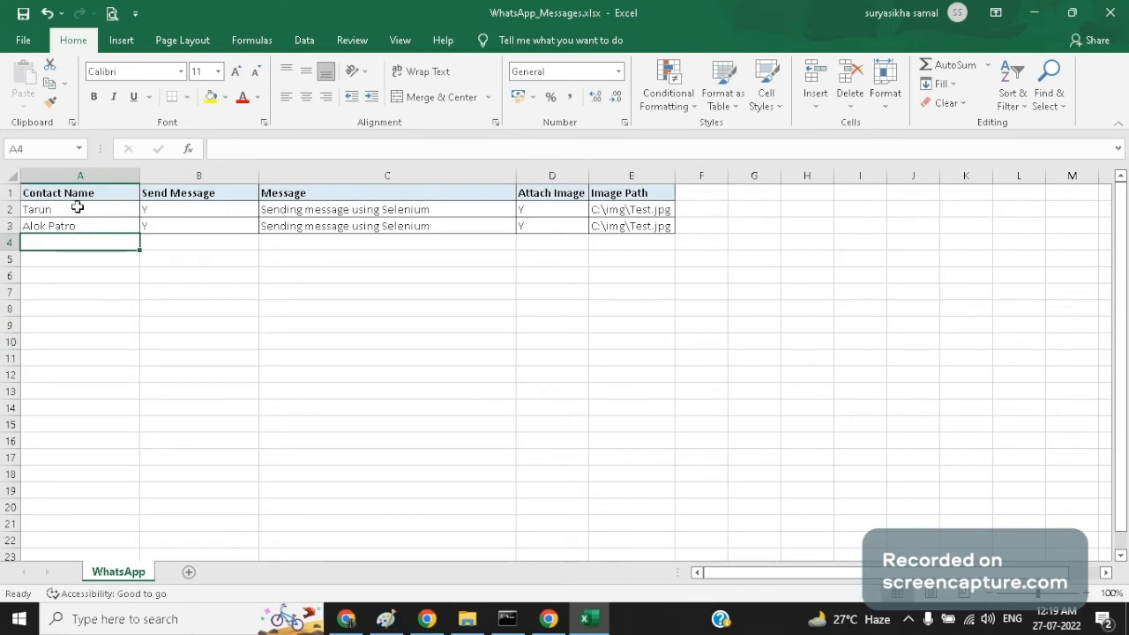
left_click_drag(80, 209, 80, 225)
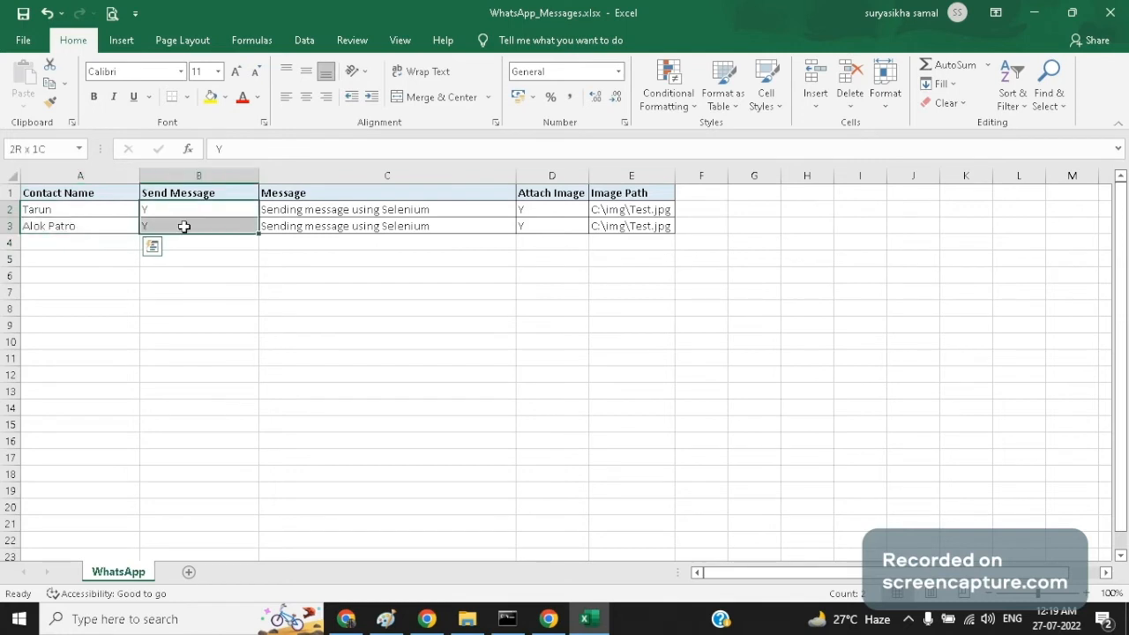
left_click(198, 225)
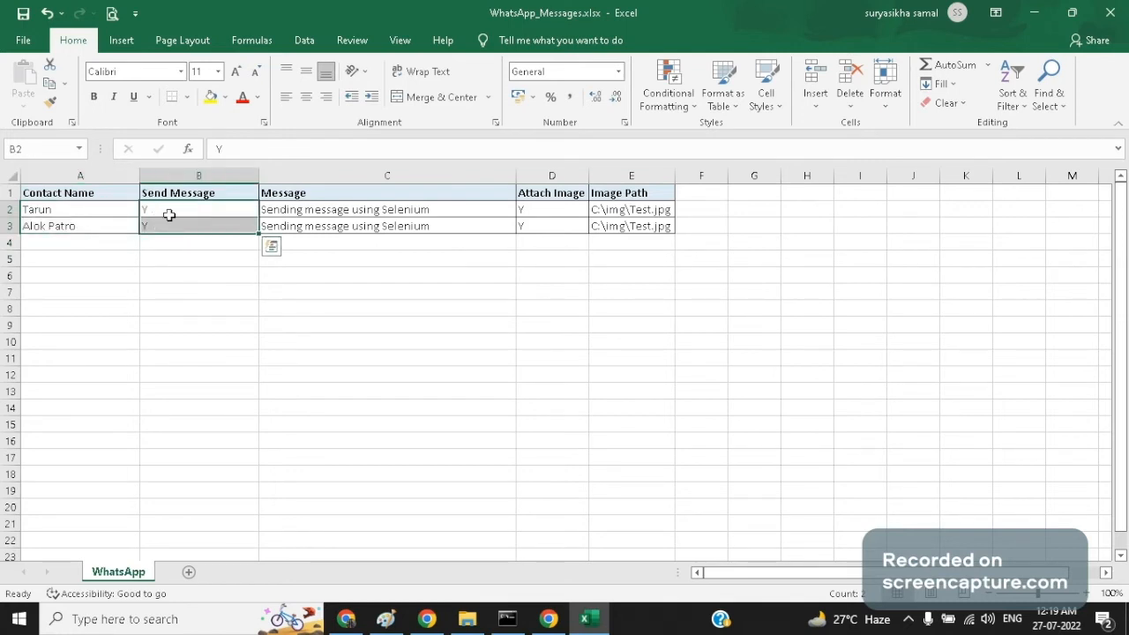
left_click(387, 209)
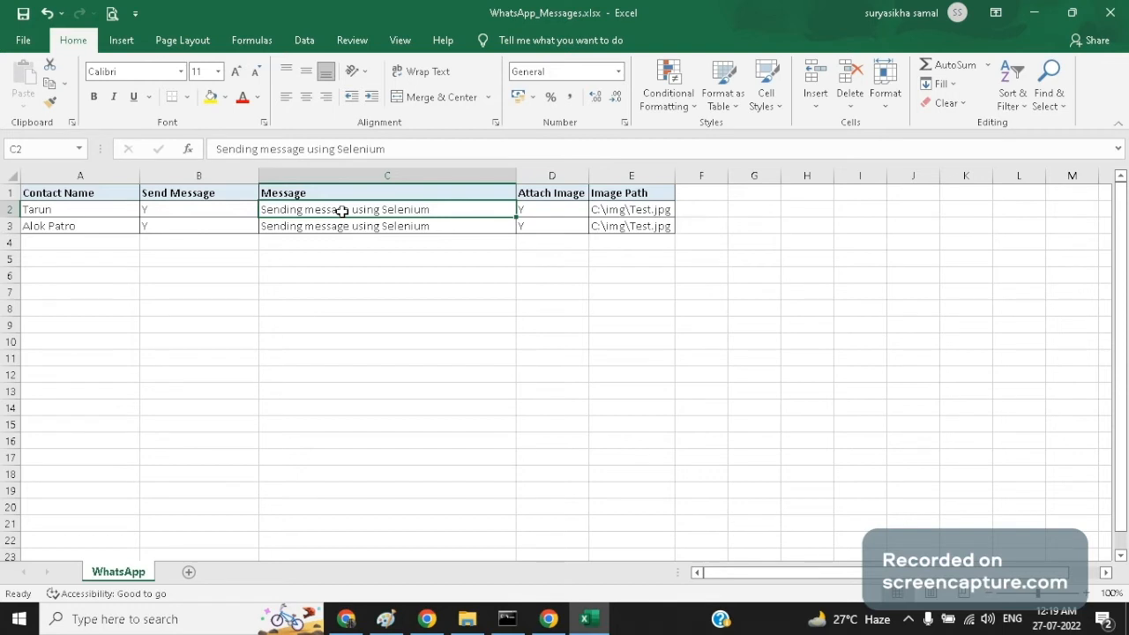
left_click(550, 209)
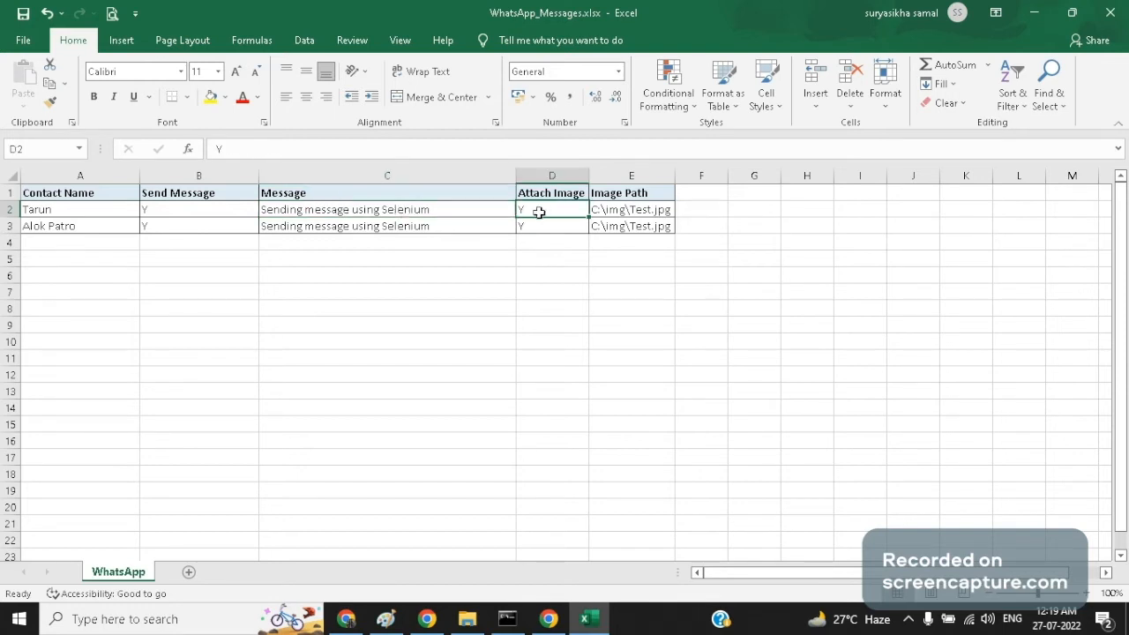
mouse_move(622, 209)
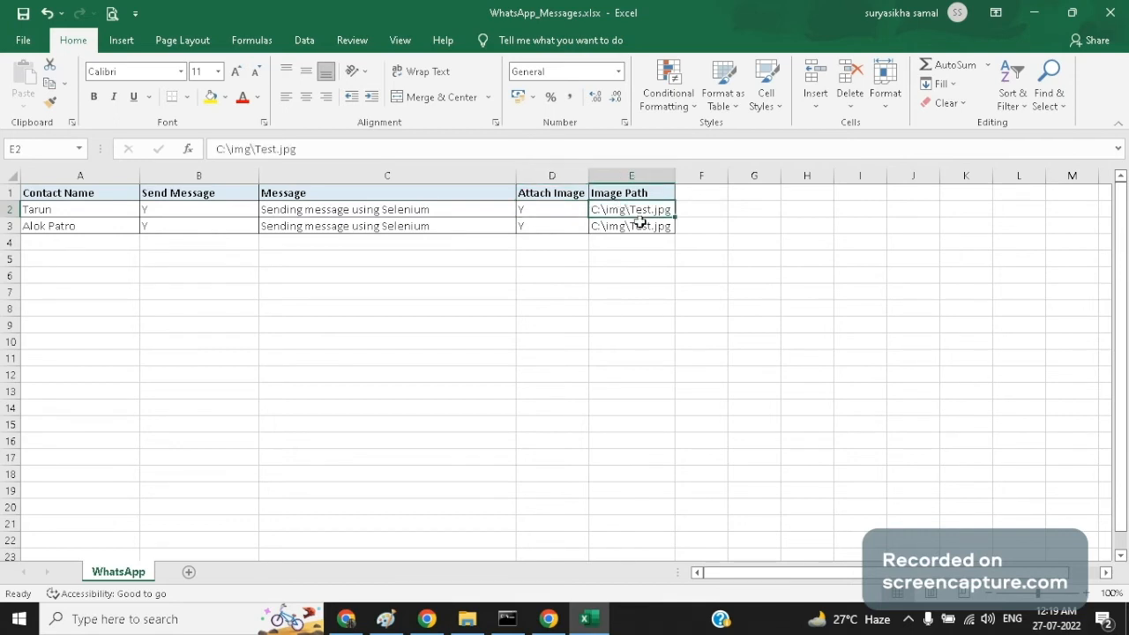
Review the remaining rows with image path C:\img\Test.jpg, then close the workbook
left_click_drag(80, 241, 79, 307)
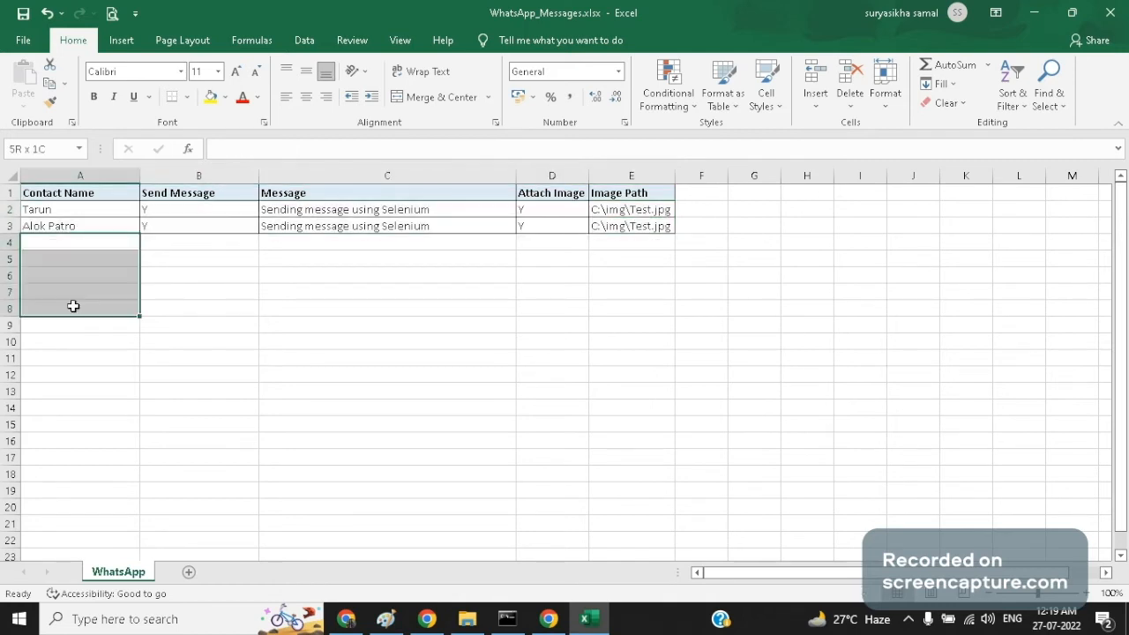
left_click(387, 307)
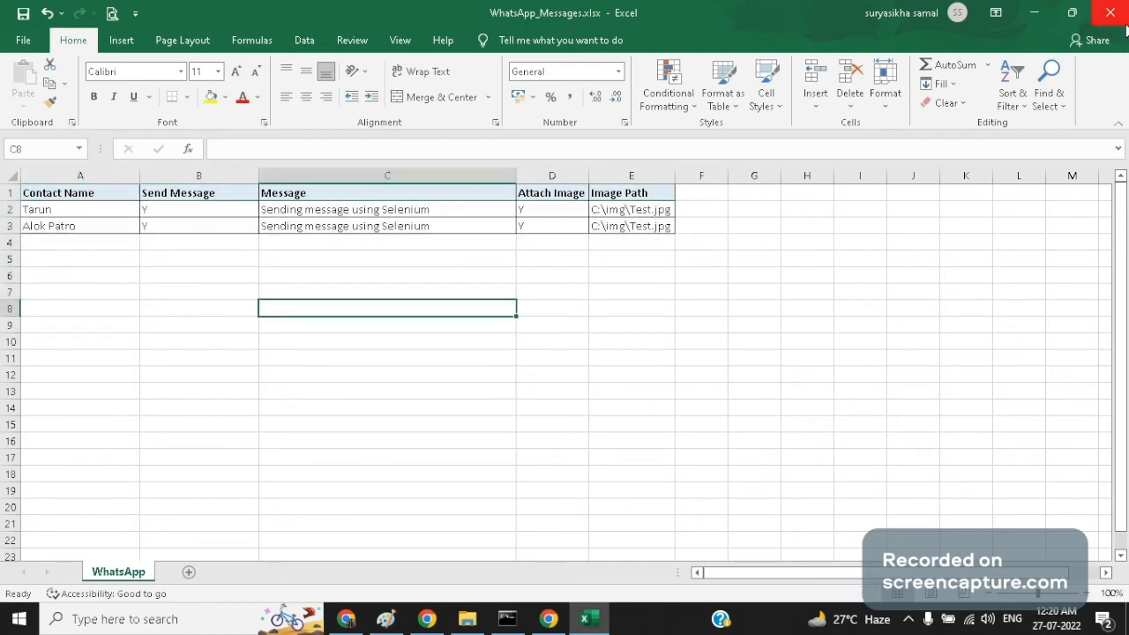
left_click(467, 619)
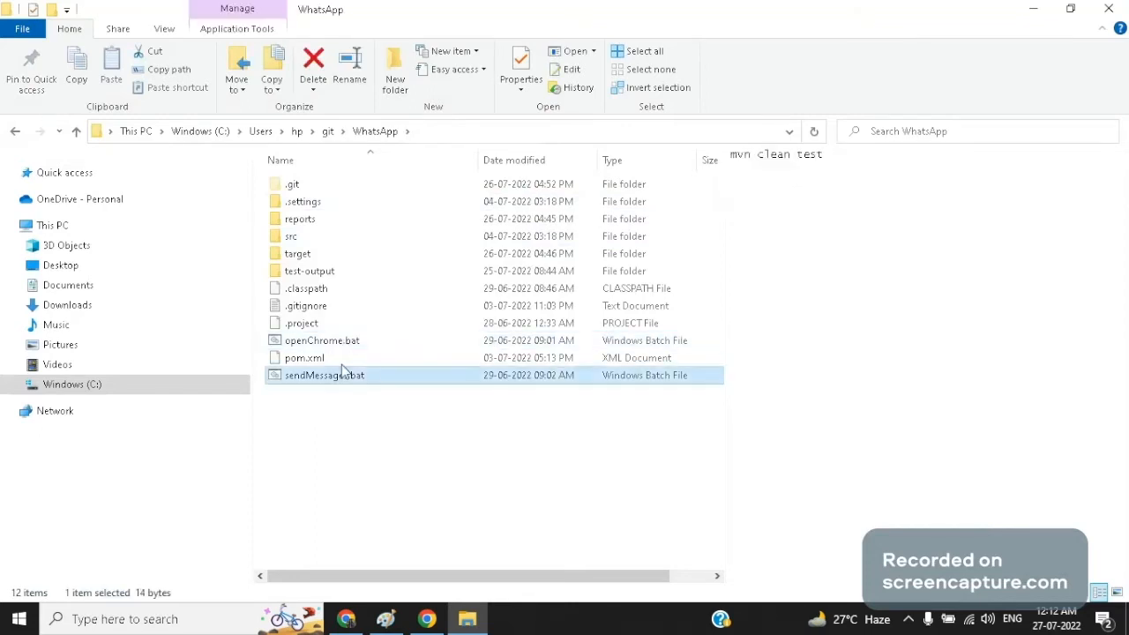
Preview and run openChrome.bat to launch Chrome with WhatsApp Web, then return to File Explorer
left_click(322, 339)
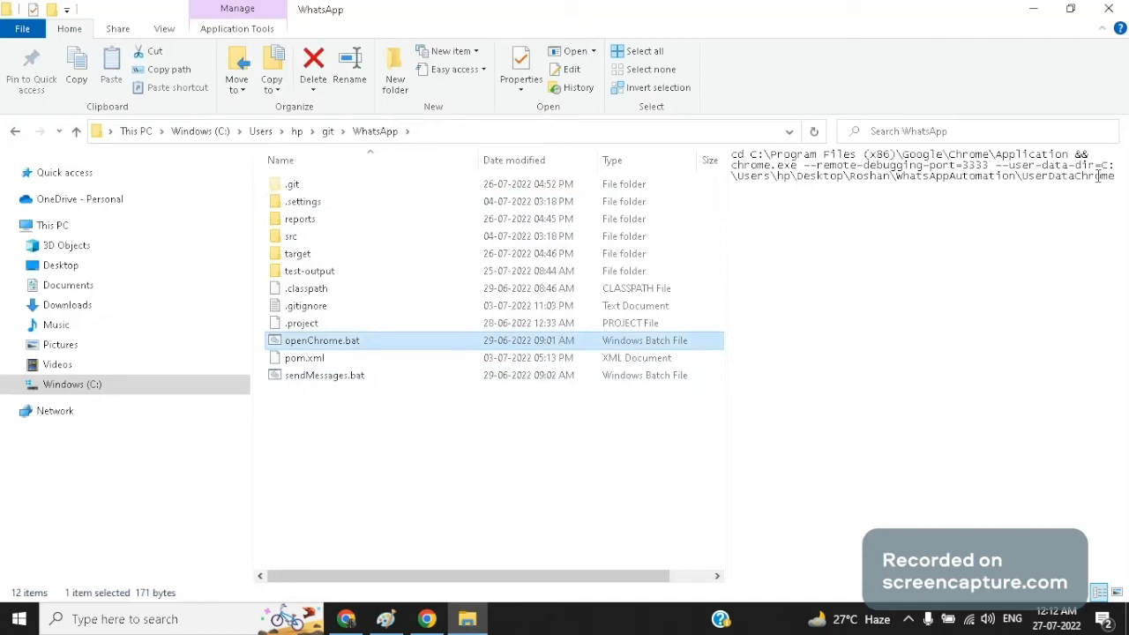
mouse_move(323, 341)
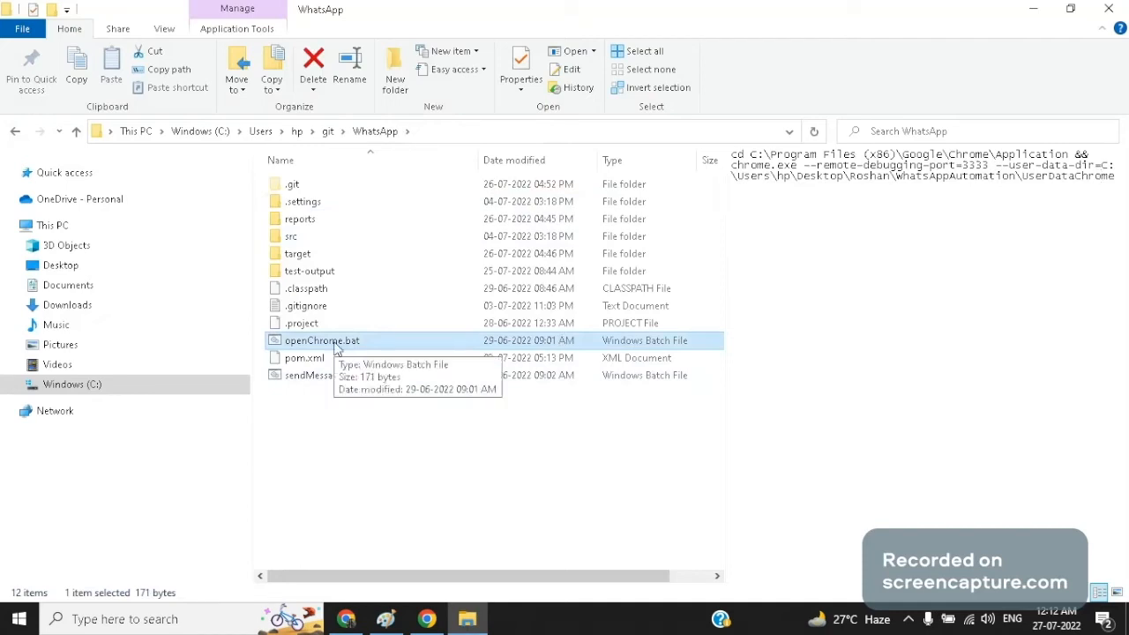
mouse_move(350, 347)
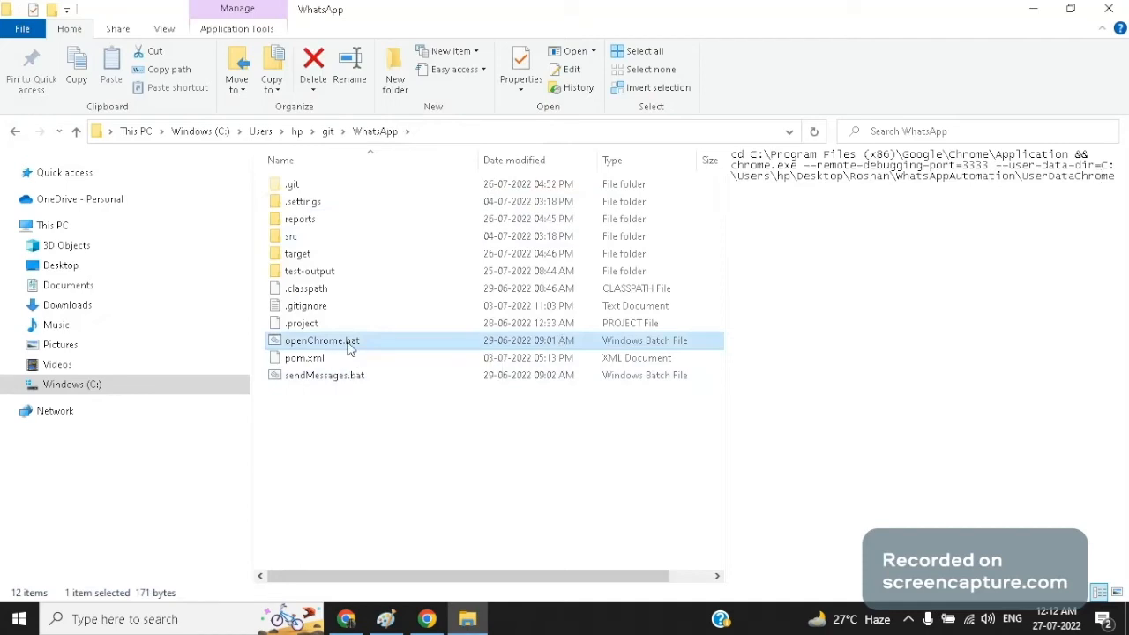
double_click(322, 340)
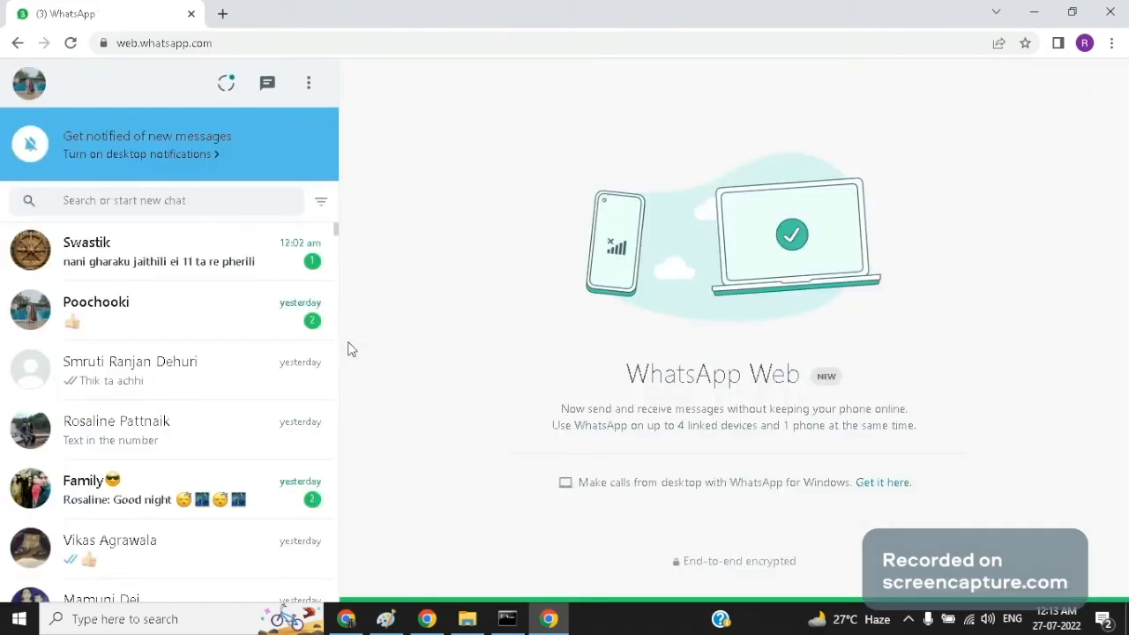
left_click(467, 618)
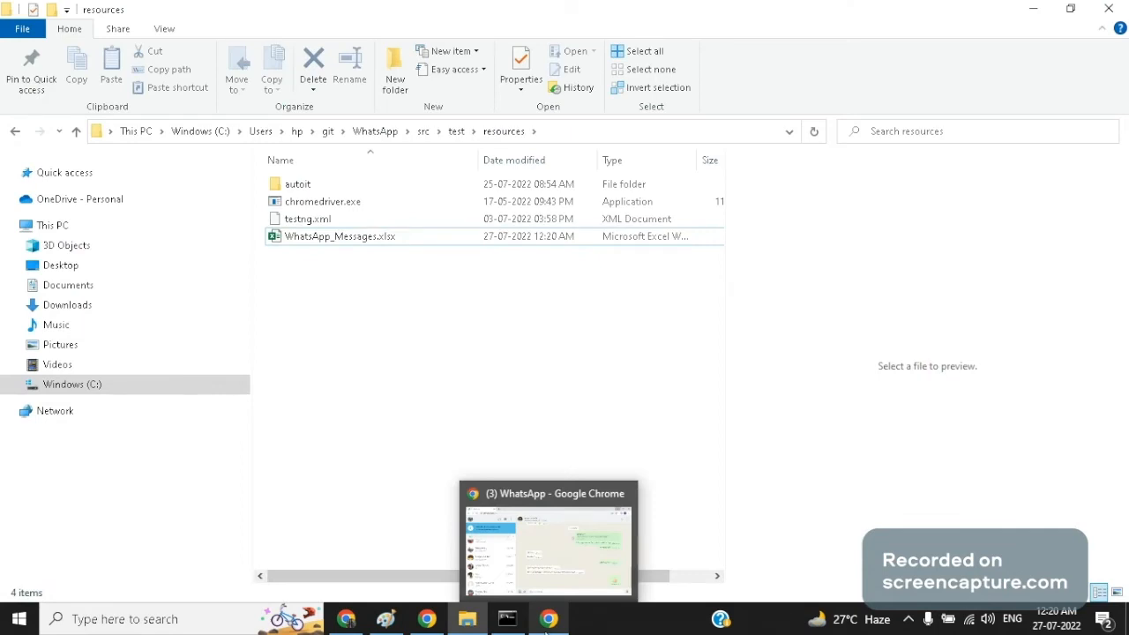
Go up to the WhatsApp folder and run sendMessages.bat to start the Maven clean test build
left_click(375, 130)
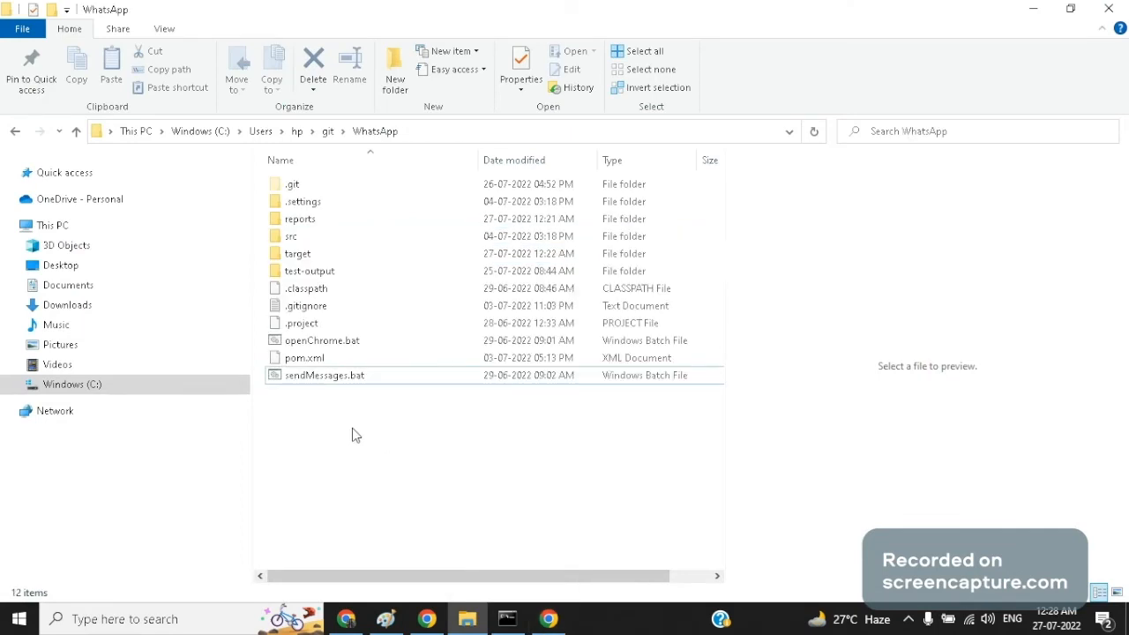
mouse_move(367, 407)
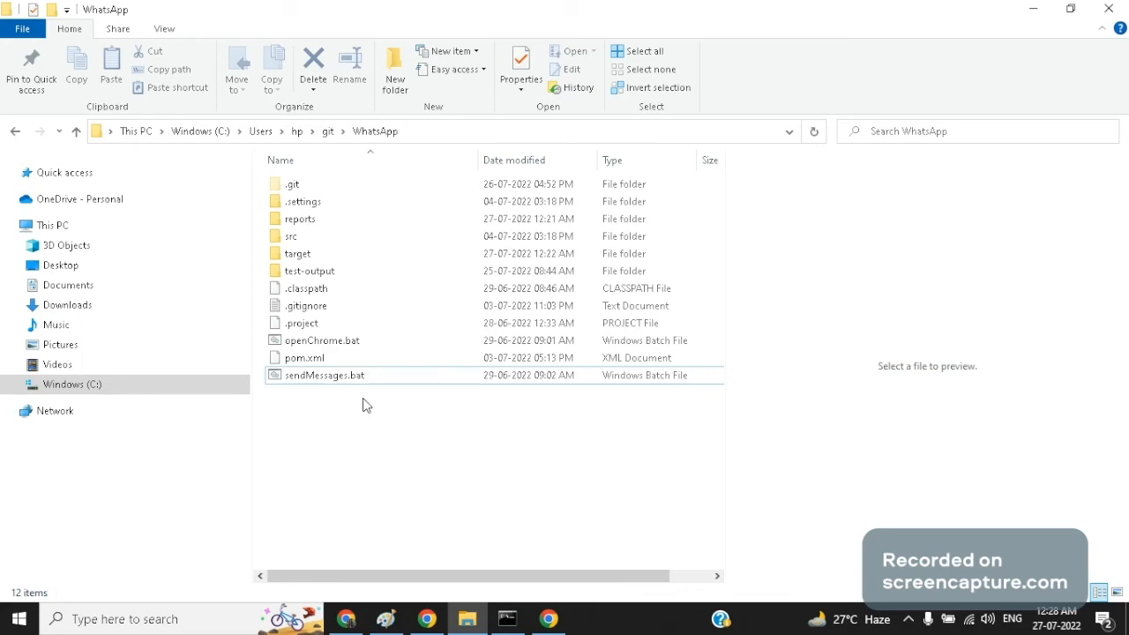
left_click(325, 375)
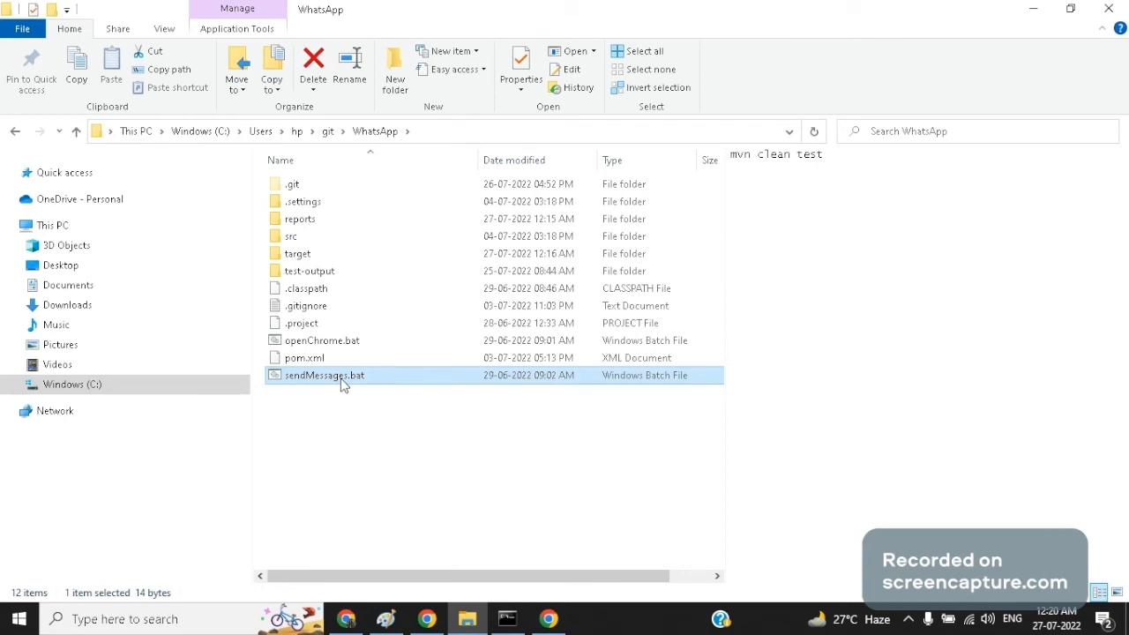
mouse_move(353, 386)
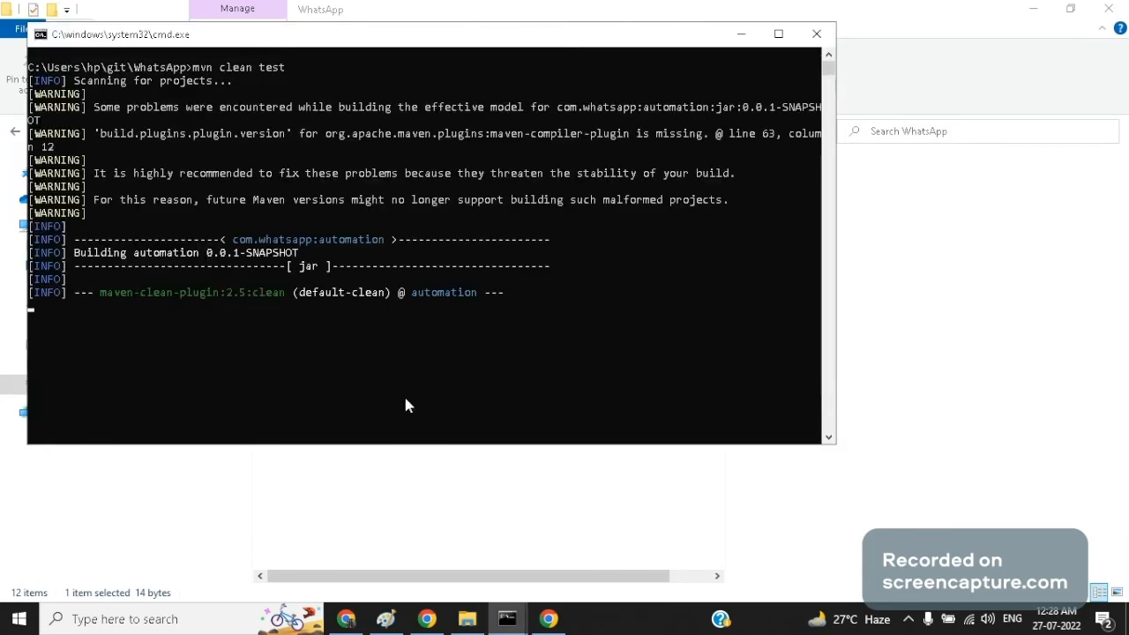
left_click(549, 618)
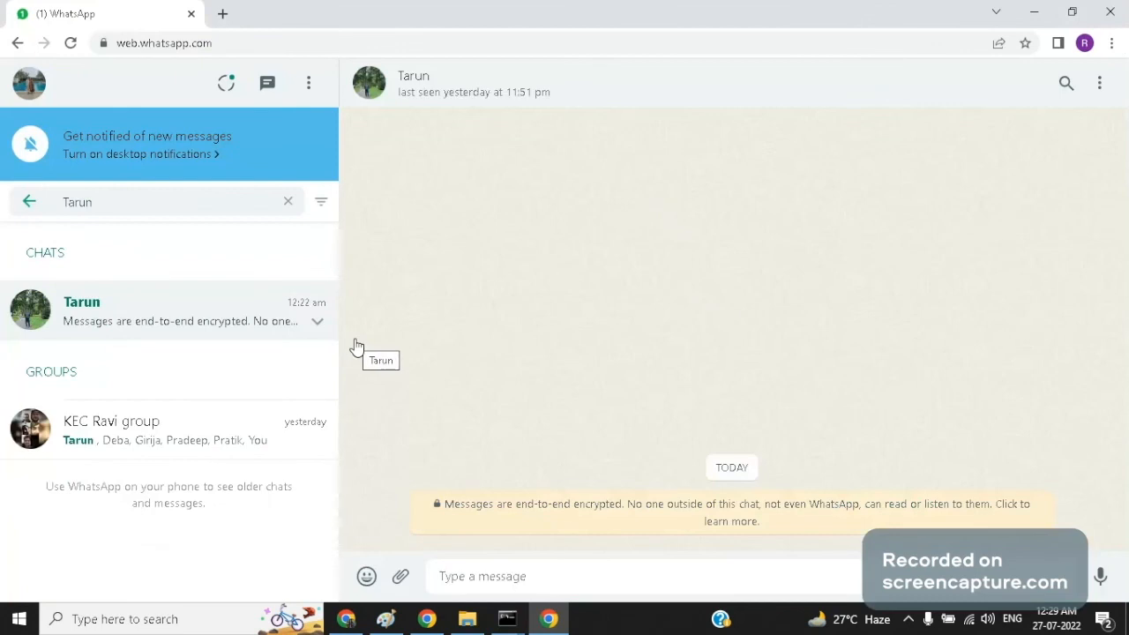
Let the script open Tarun's chat and the attachment menu in WhatsApp Web
left_click(400, 576)
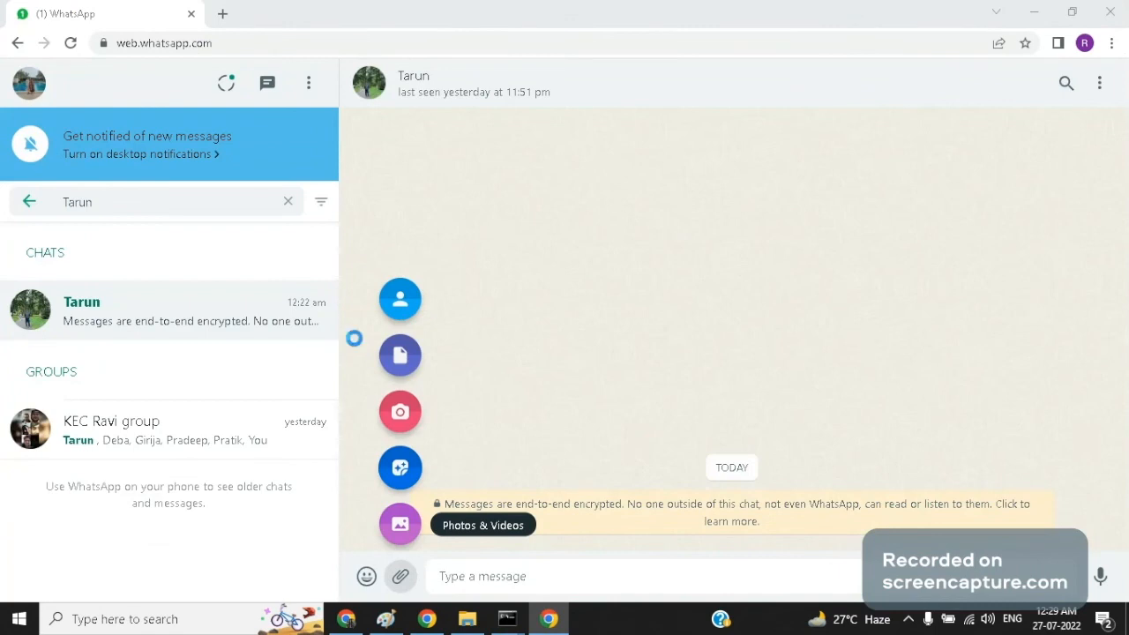
left_click(358, 347)
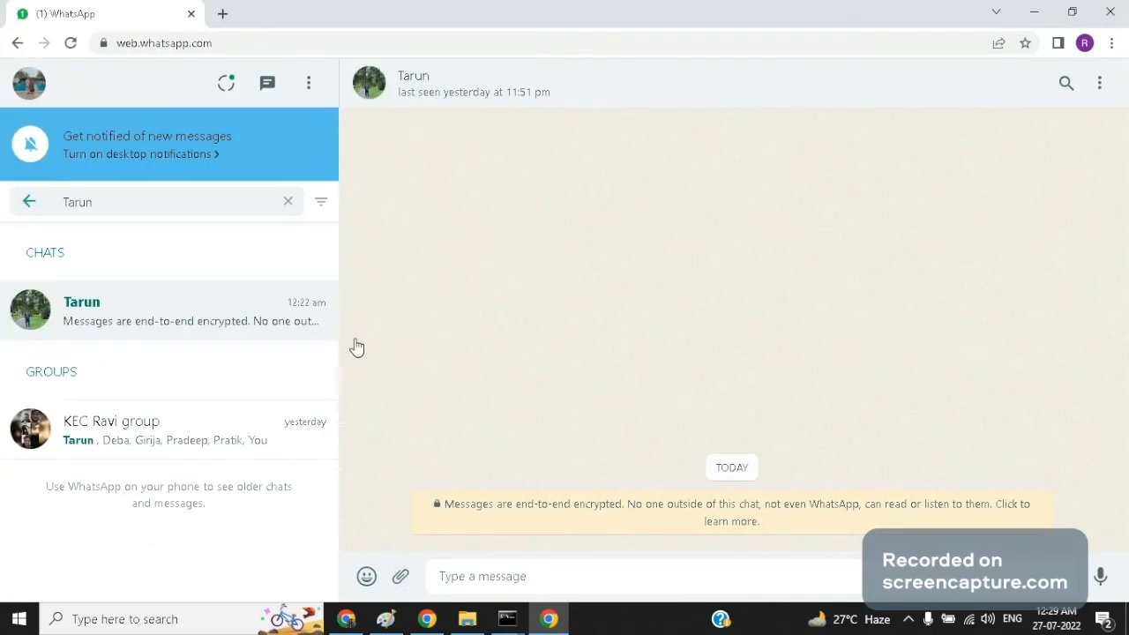